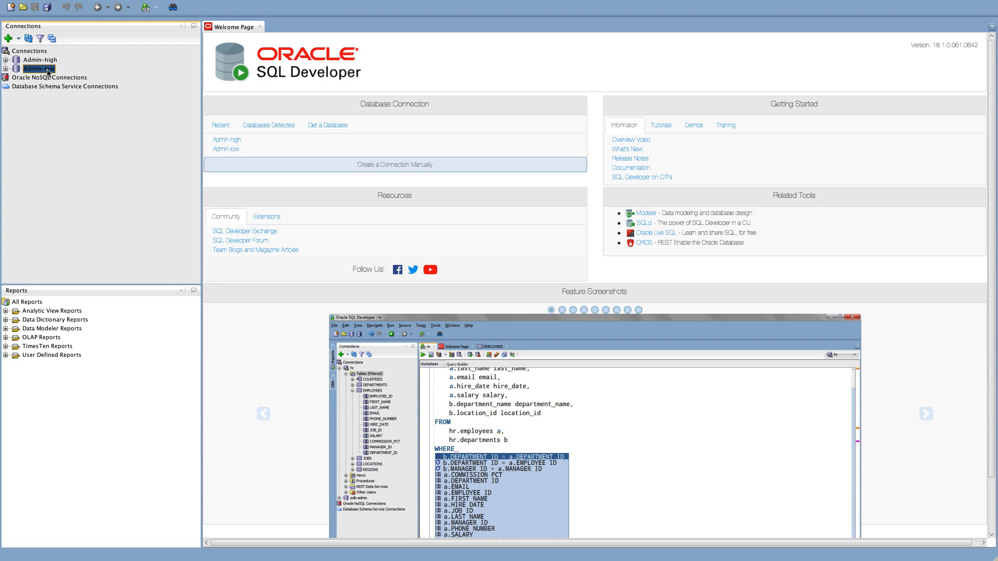
pyautogui.moveTo(39, 68)
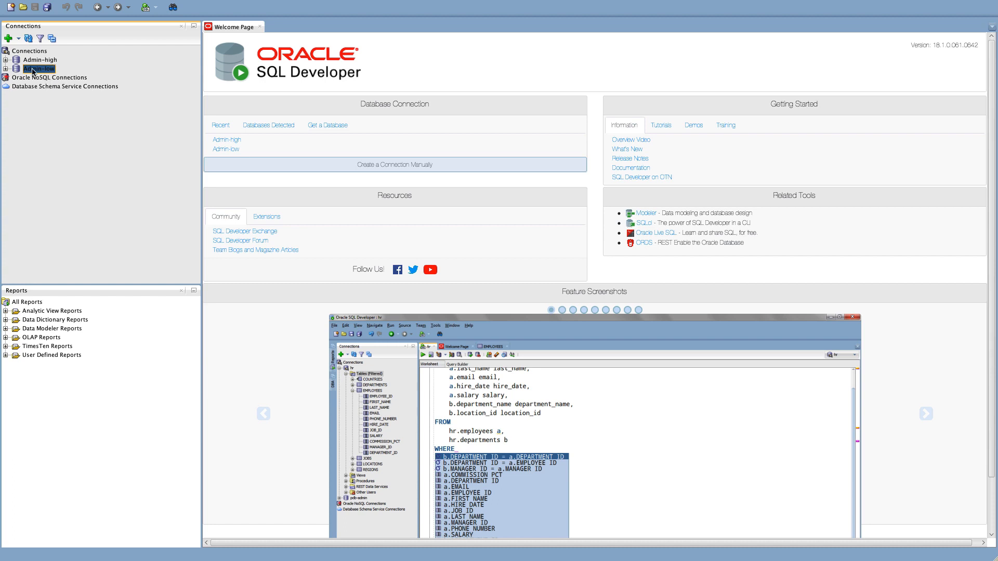
pyautogui.moveTo(39, 69)
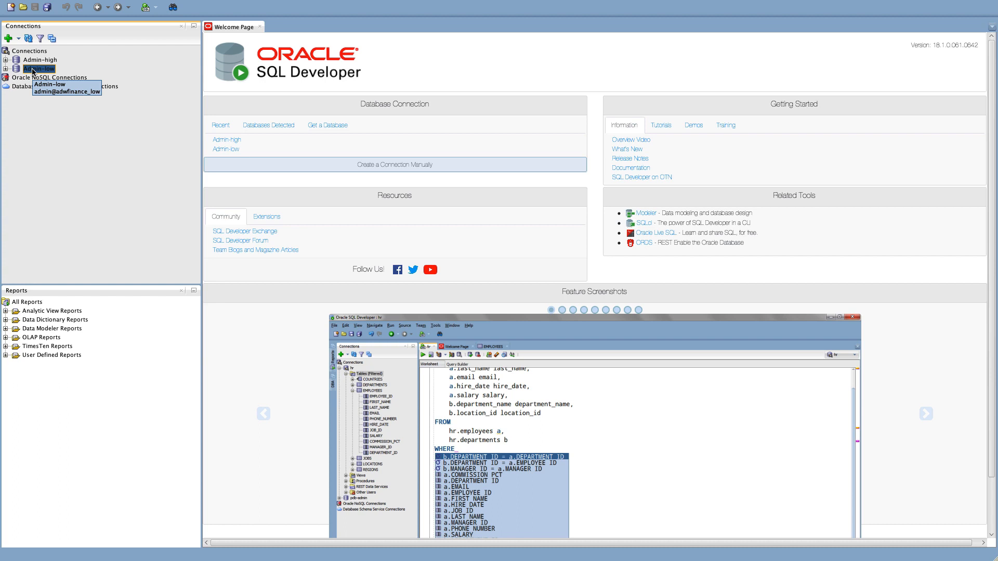
# Step: Connect to Admin-low and enter the c_city, c_region, count(*) group-by query on ssb.customer
pyautogui.doubleClick(41, 68)
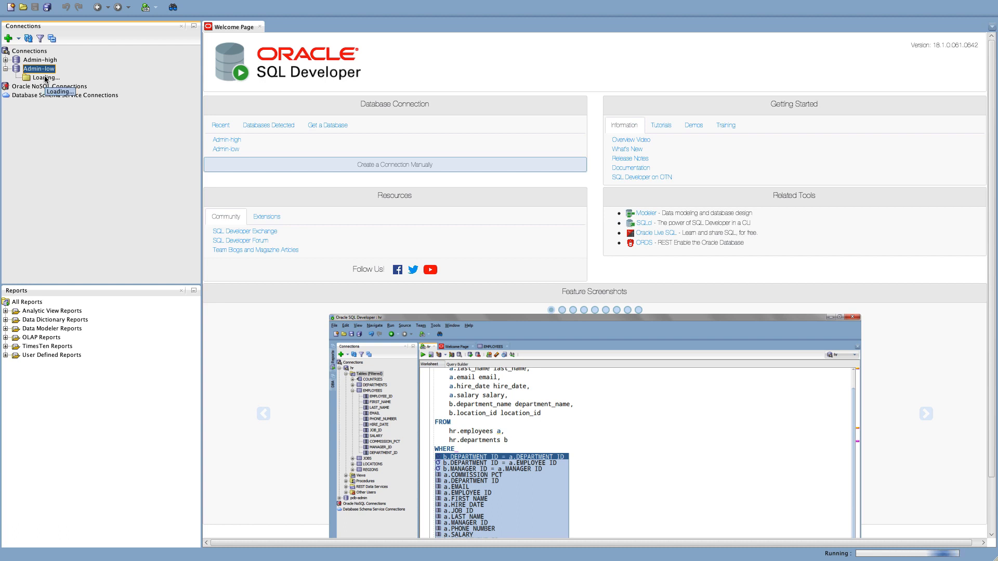
pyautogui.moveTo(40, 69)
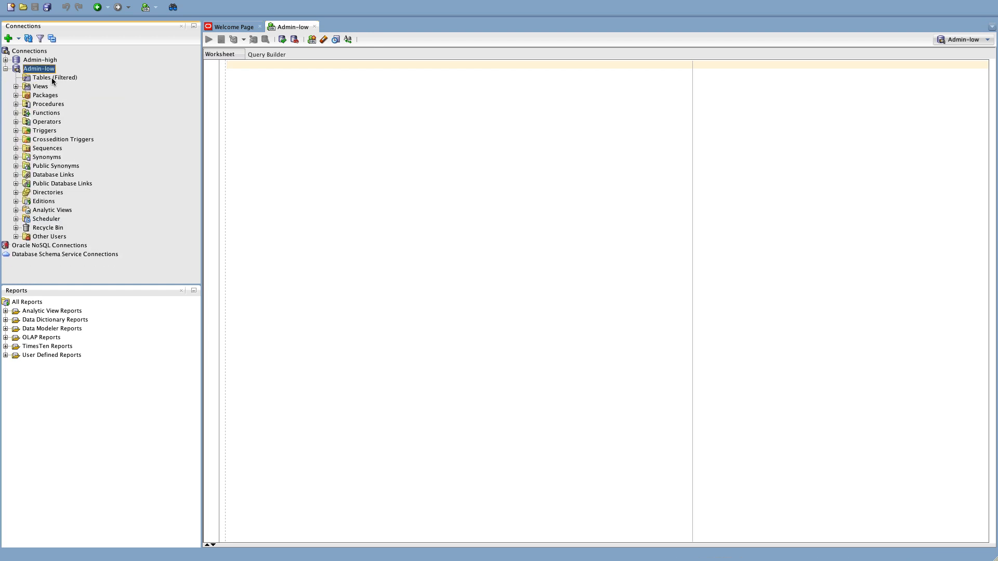
pyautogui.click(252, 65)
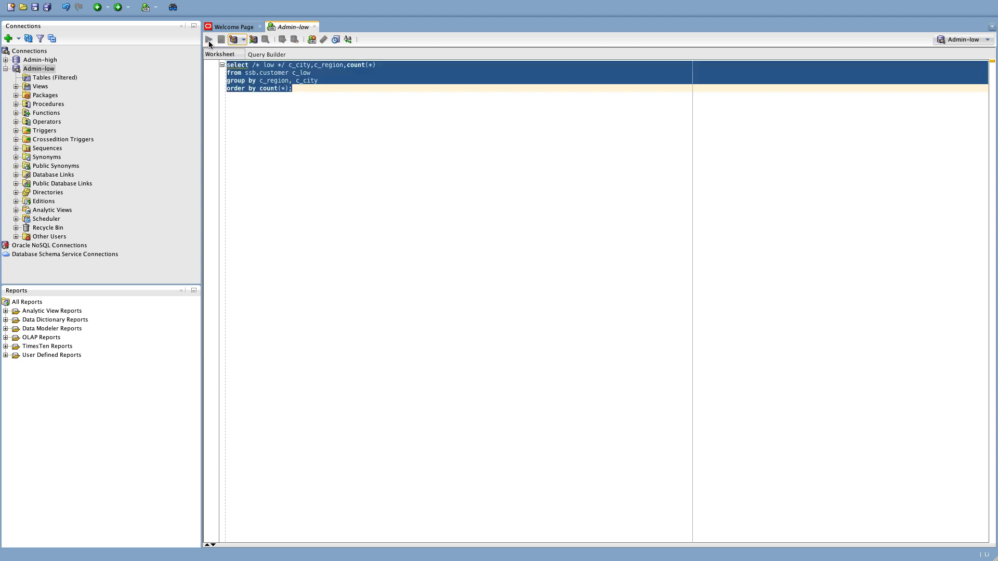
# Step: Run the low query and fetch all 250 city/region count rows in 8.248 seconds
pyautogui.click(209, 39)
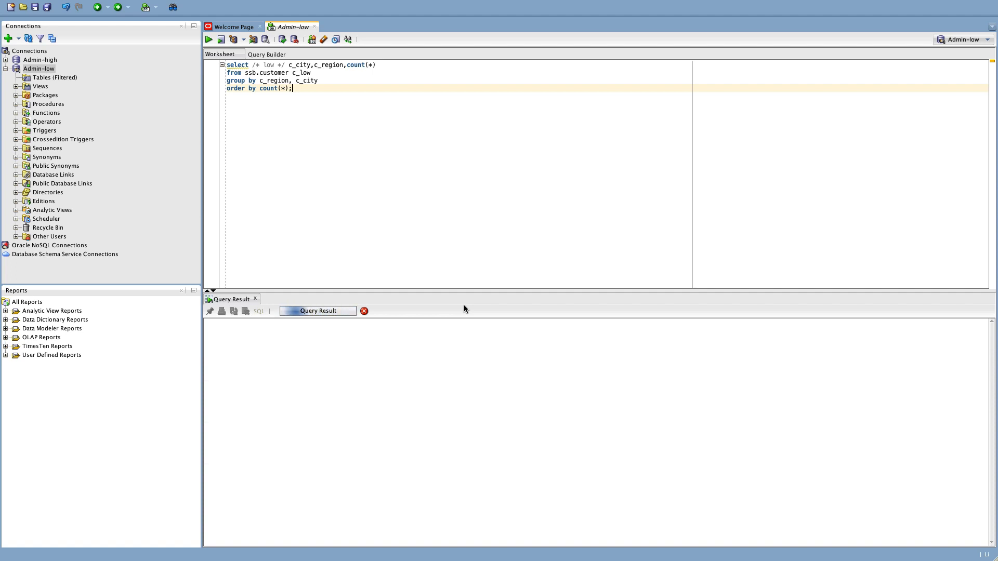
pyautogui.click(208, 38)
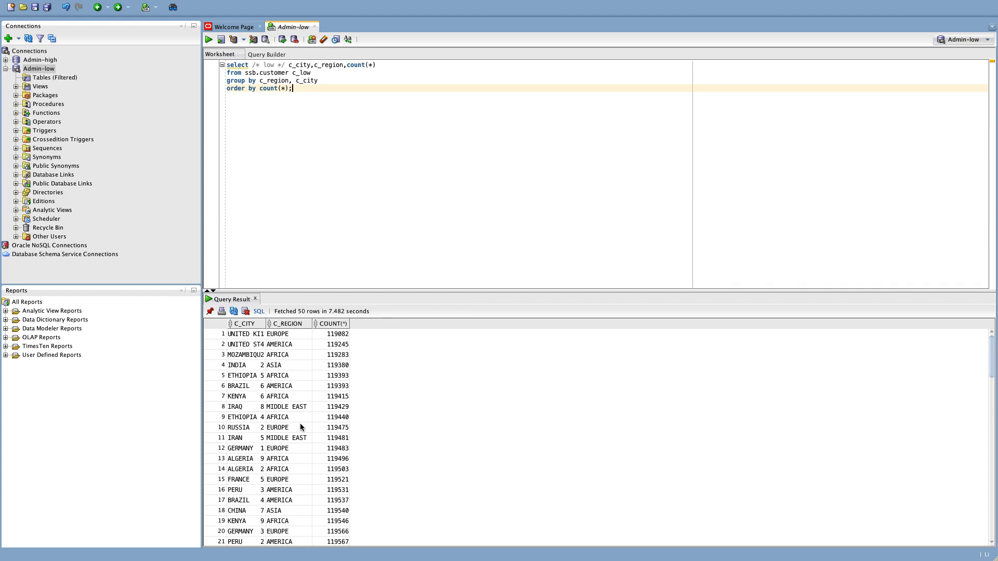
pyautogui.scroll(-3)
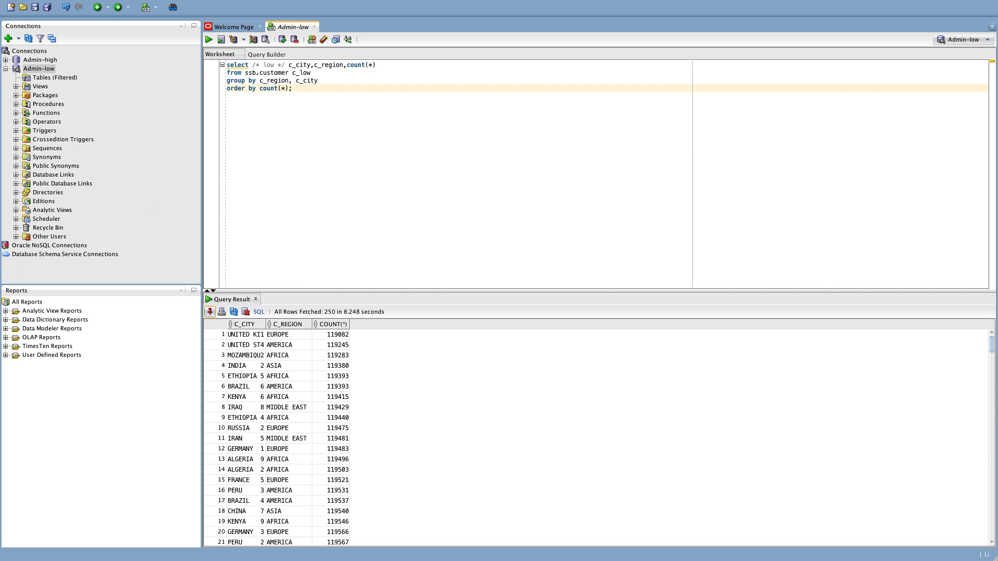
pyautogui.moveTo(9, 60)
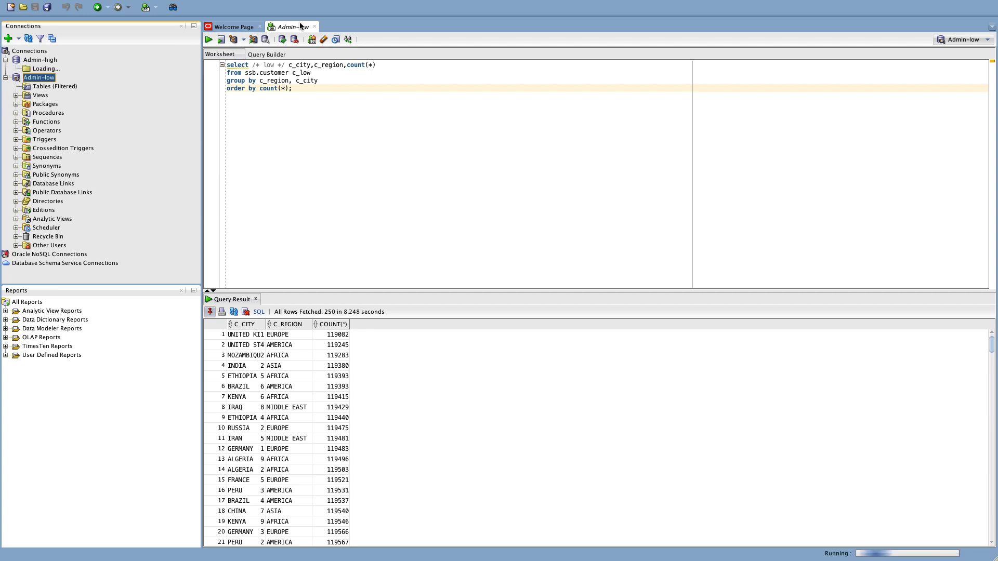
# Step: Paste the query into an Admin-high worksheet, changing c_low to c_high and the hint to /* high */
pyautogui.click(40, 59)
pyautogui.write('hih')
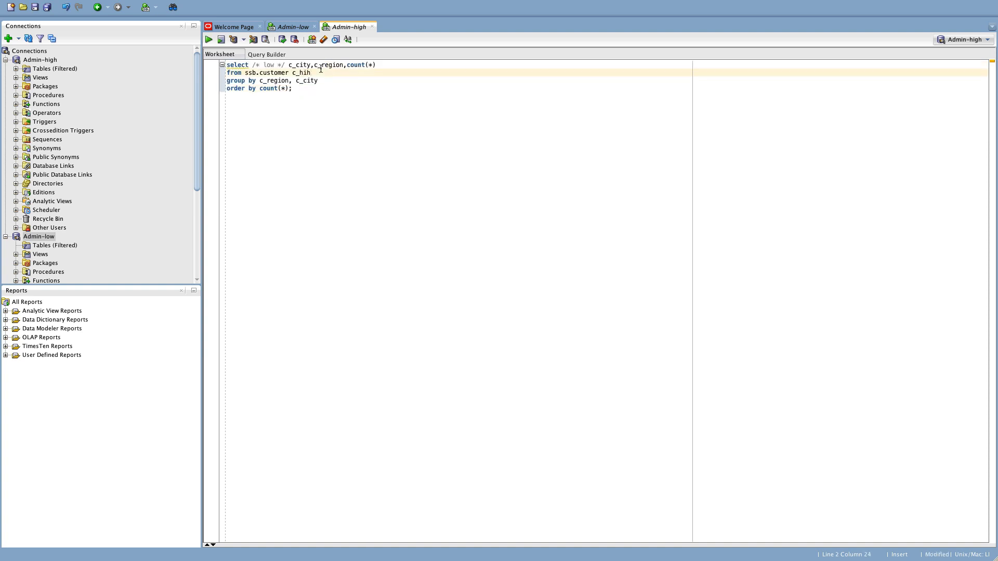
pyautogui.write('g')
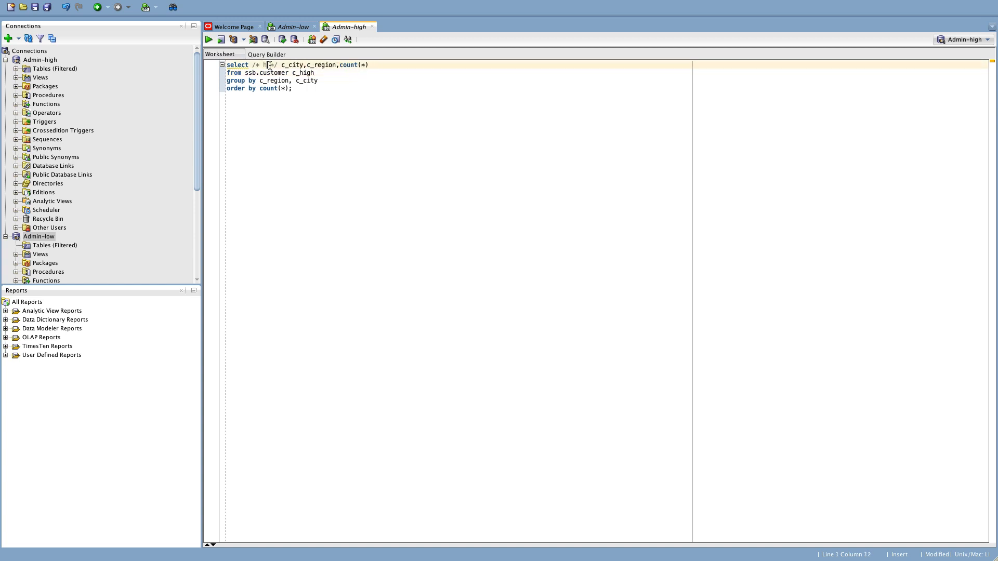
pyautogui.write('igh')
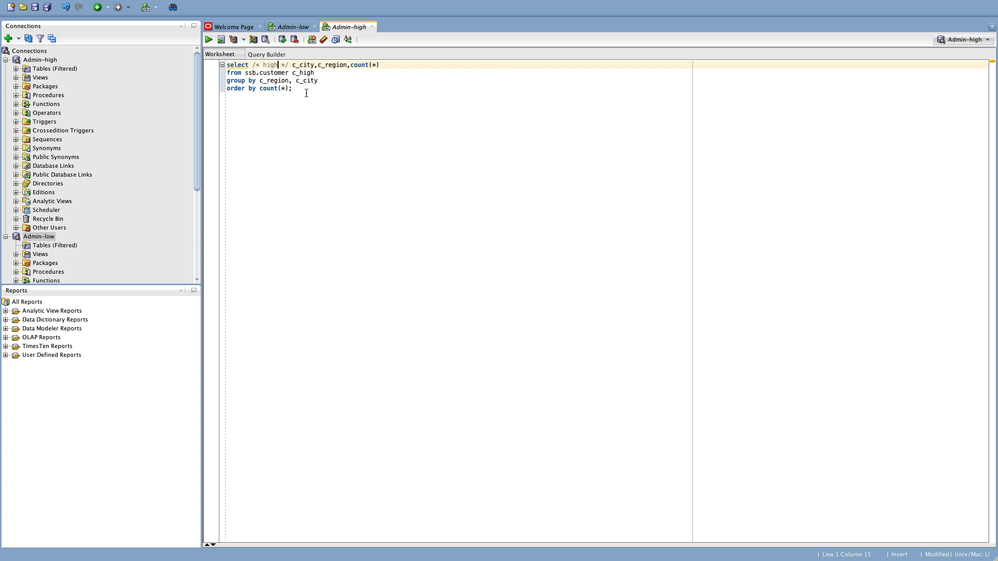
pyautogui.moveTo(209, 39)
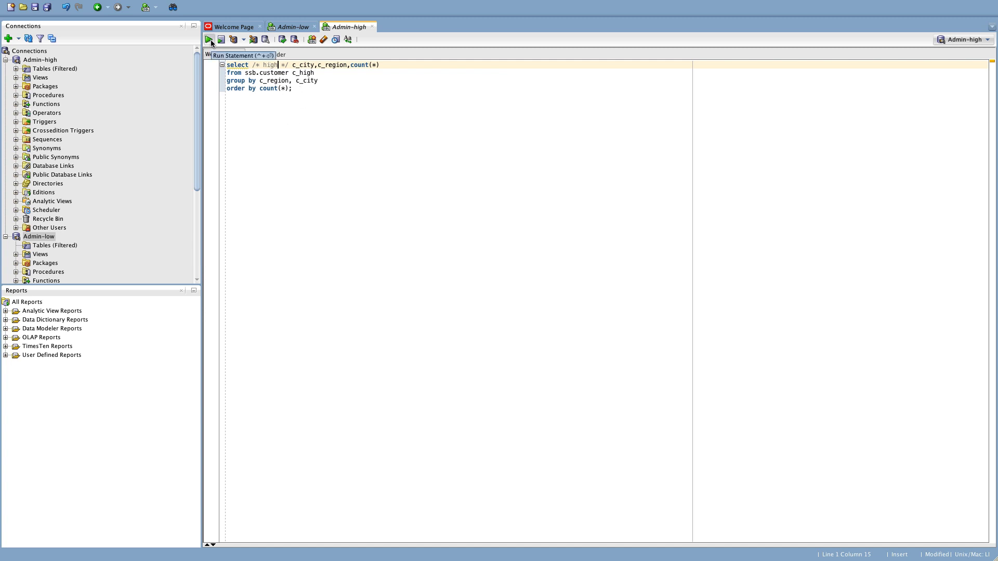
# Step: Run the high query and fetch all 250 rows in 3.535 seconds
pyautogui.click(210, 39)
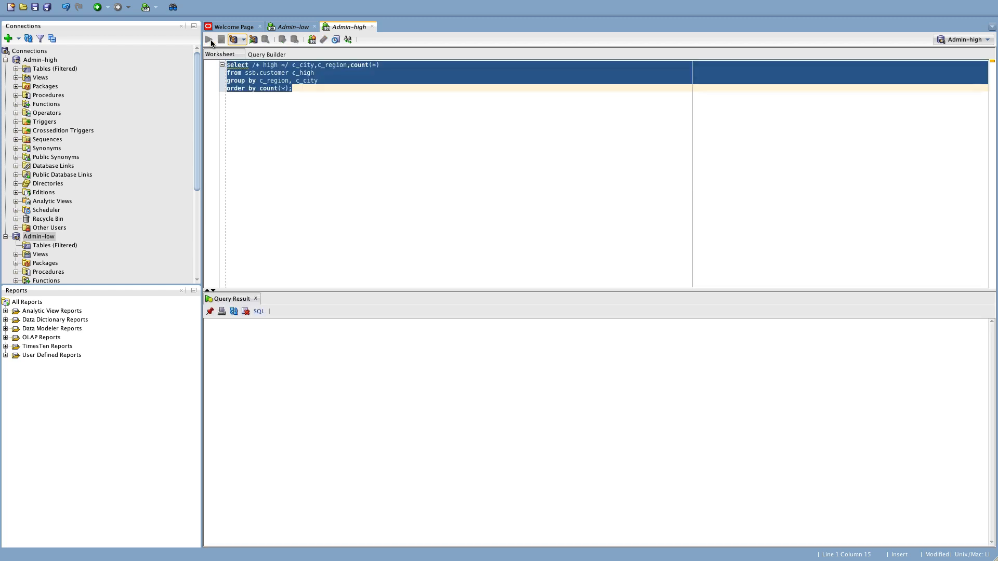
pyautogui.click(209, 40)
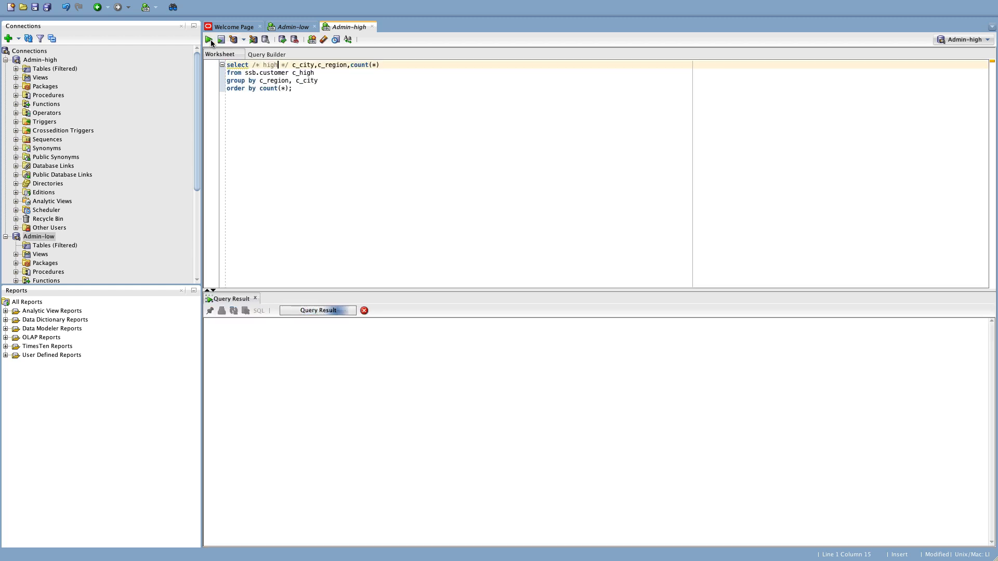
pyautogui.click(209, 39)
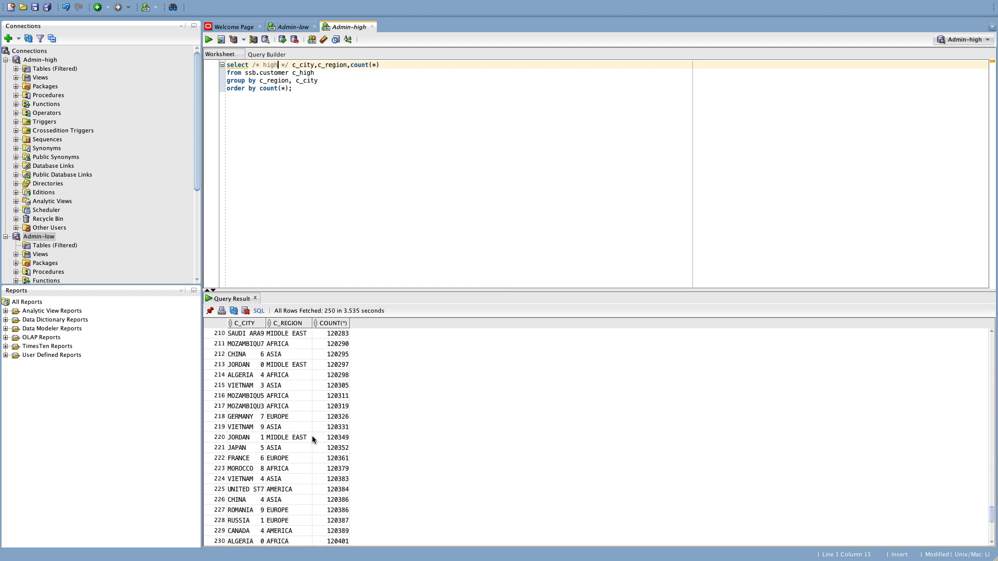
pyautogui.scroll(-3)
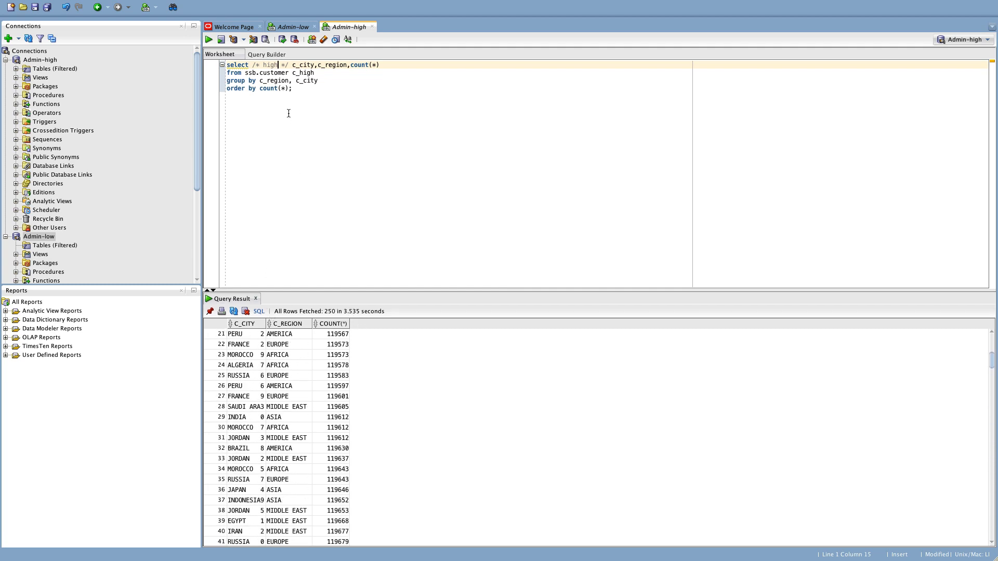
pyautogui.click(290, 27)
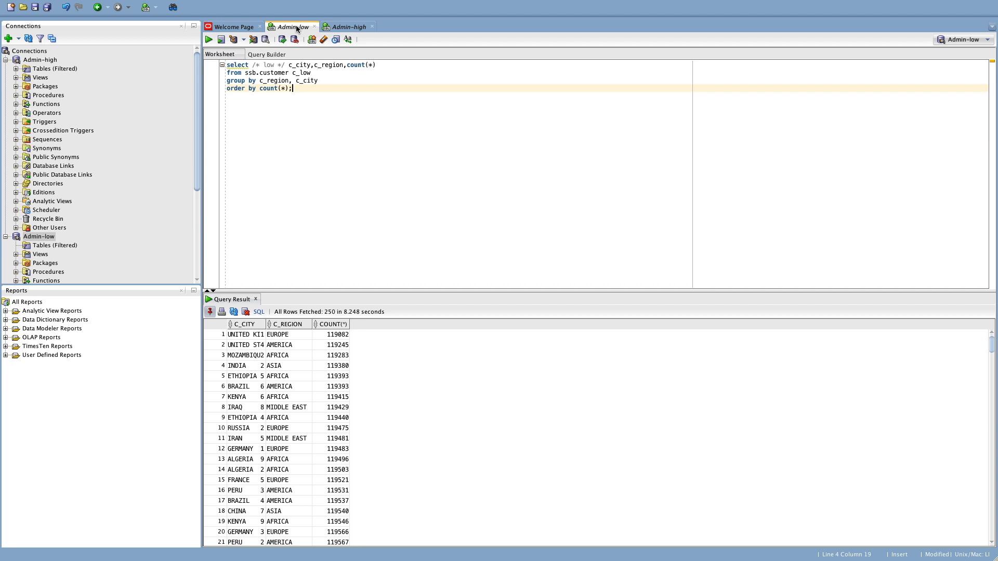
pyautogui.moveTo(353, 315)
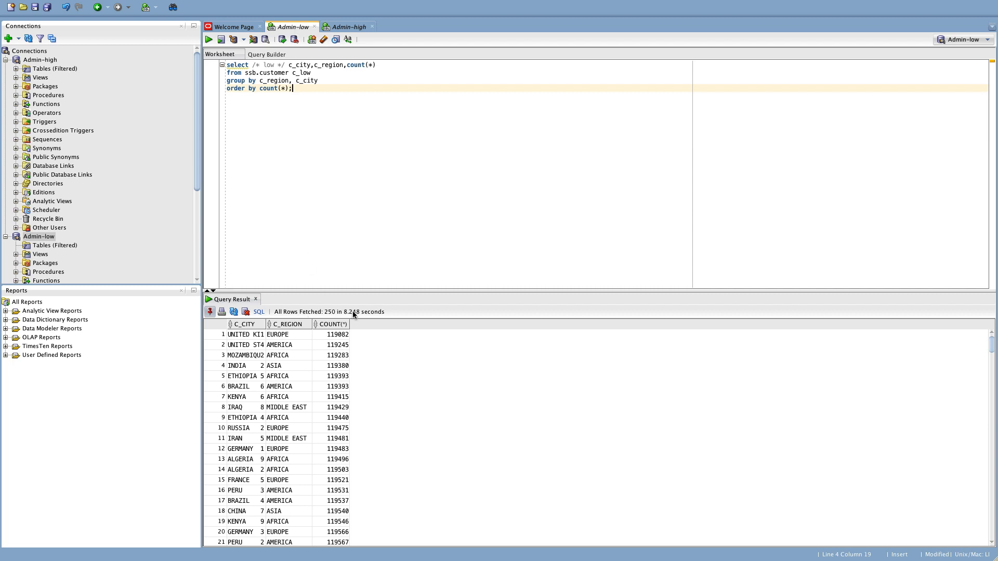
pyautogui.click(346, 26)
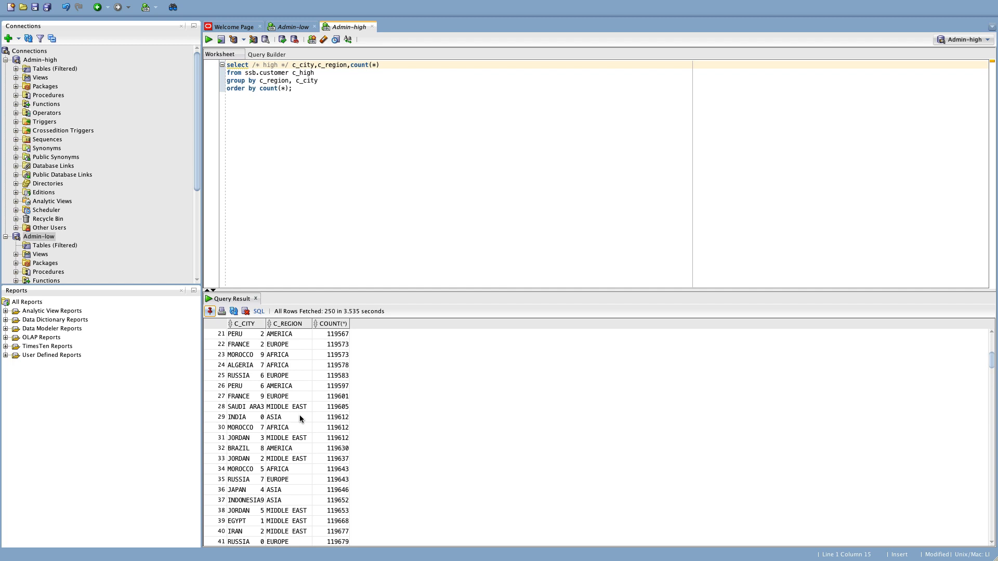
pyautogui.moveTo(301, 386)
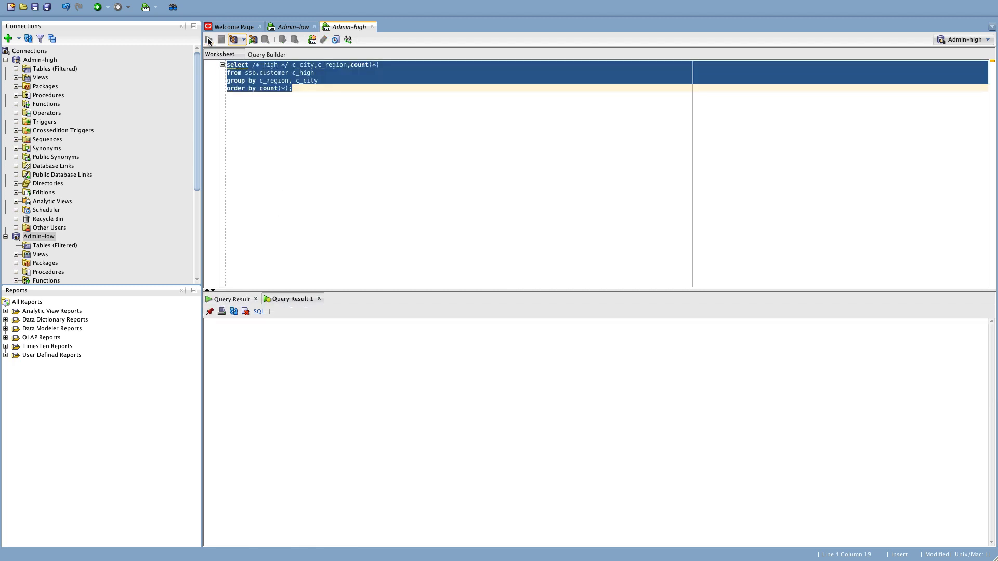
# Step: Rerun the high query for a cached 0.605-second result and compare with the first run's timing
pyautogui.click(209, 38)
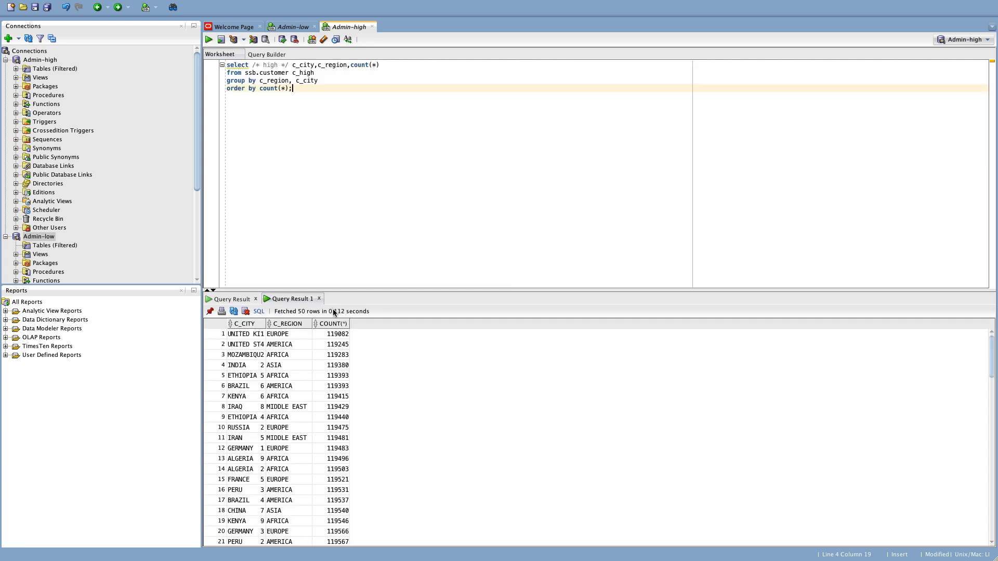
pyautogui.scroll(-3)
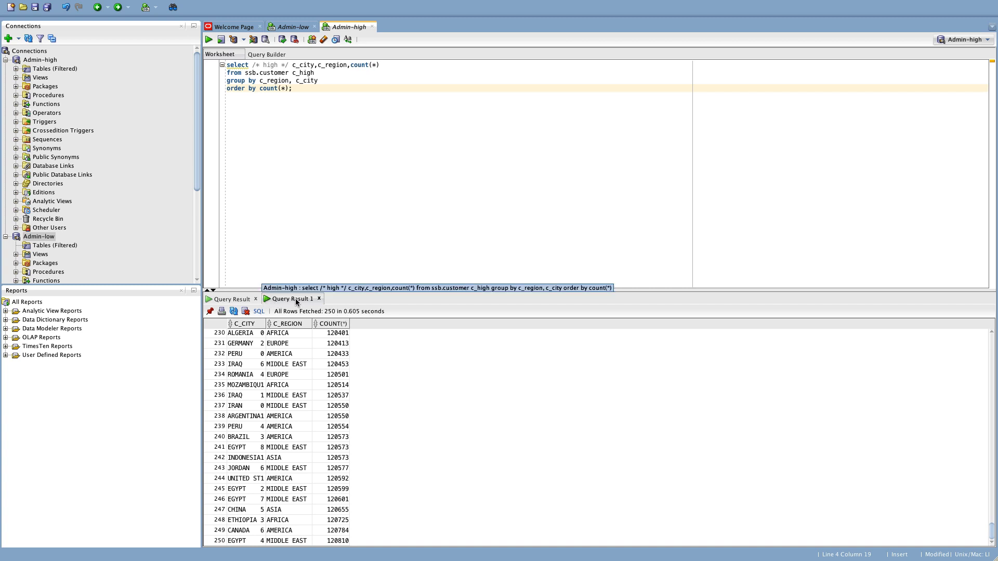
pyautogui.click(231, 298)
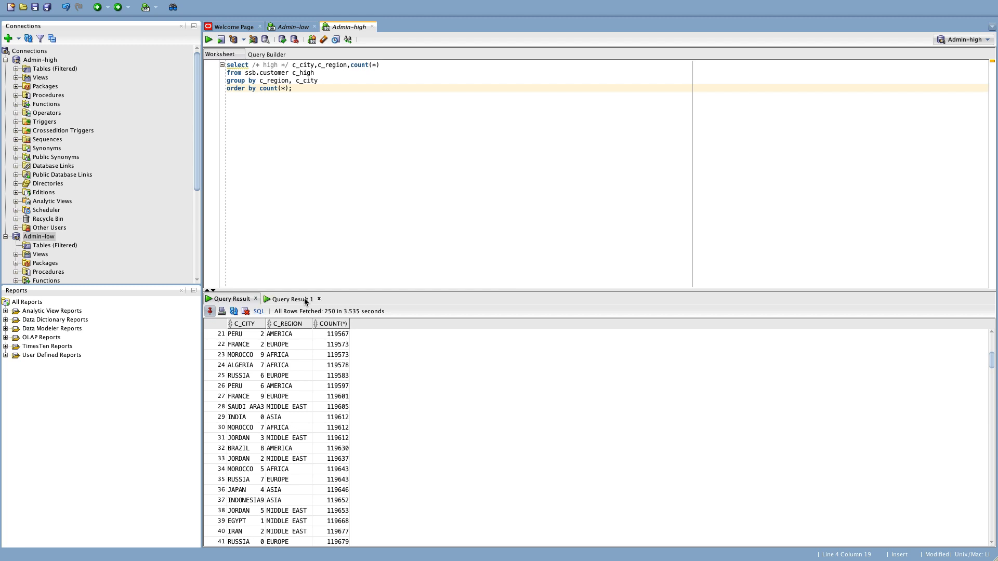
pyautogui.moveTo(290, 300)
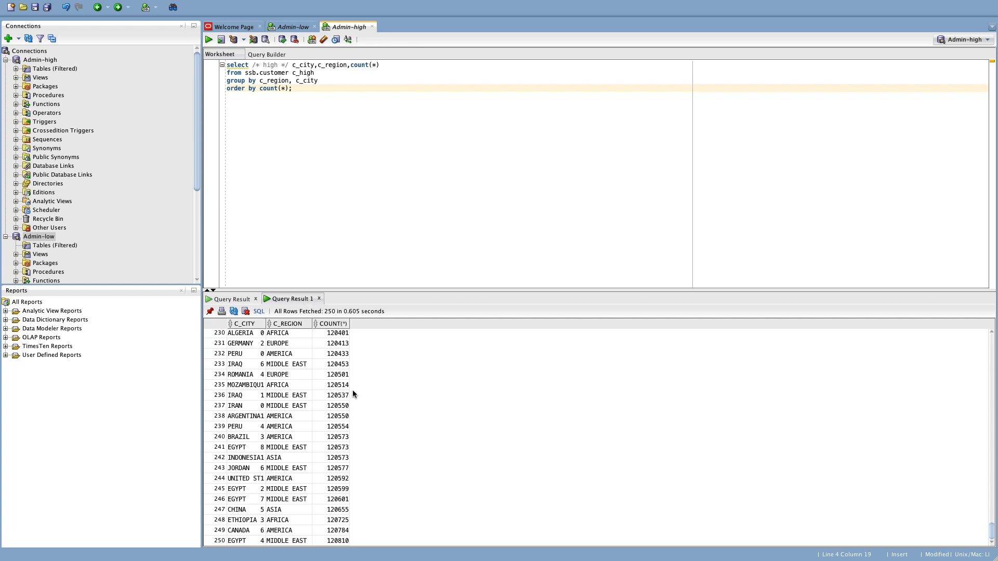
pyautogui.moveTo(288, 298)
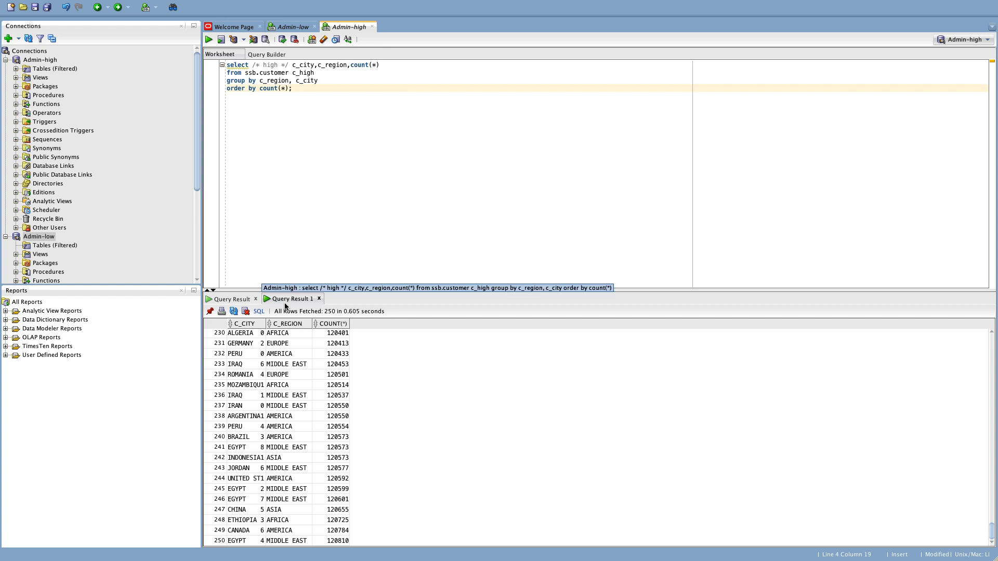